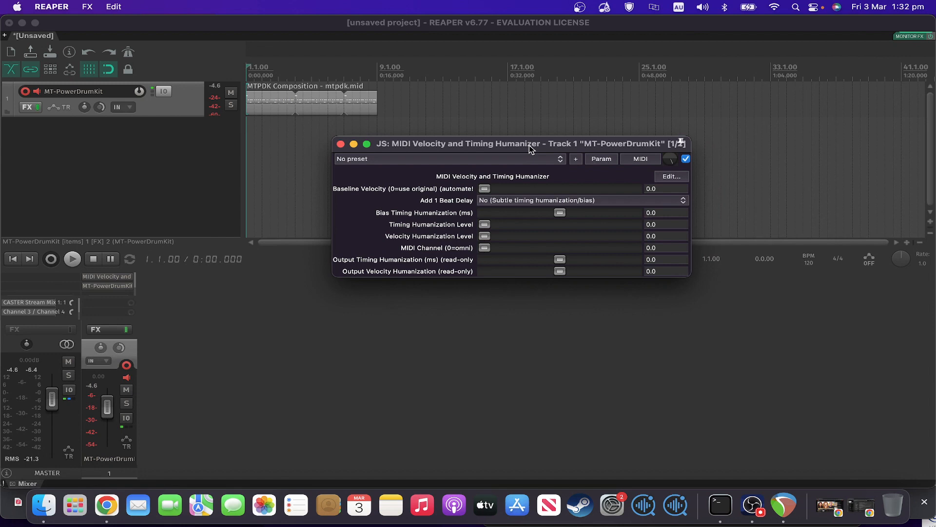
mouse_move(555, 203)
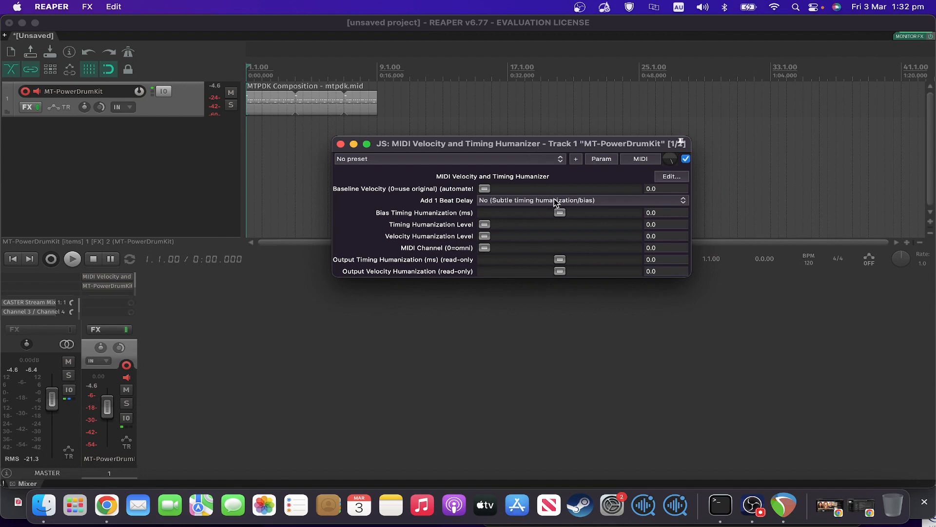
mouse_move(502, 199)
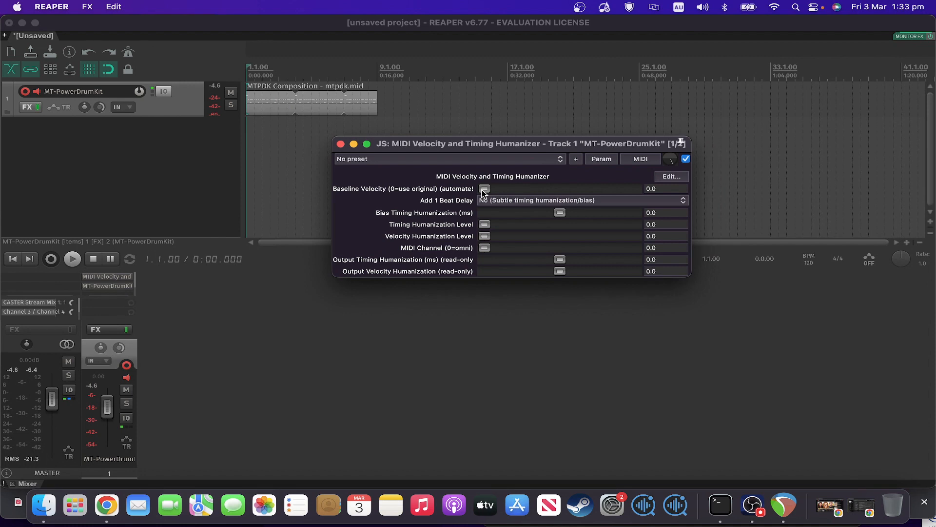
mouse_move(506, 204)
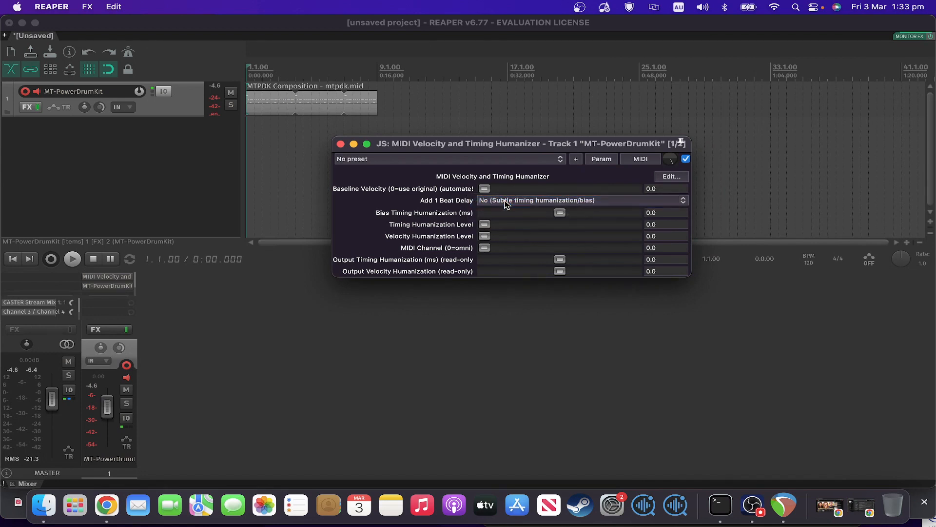
mouse_move(528, 224)
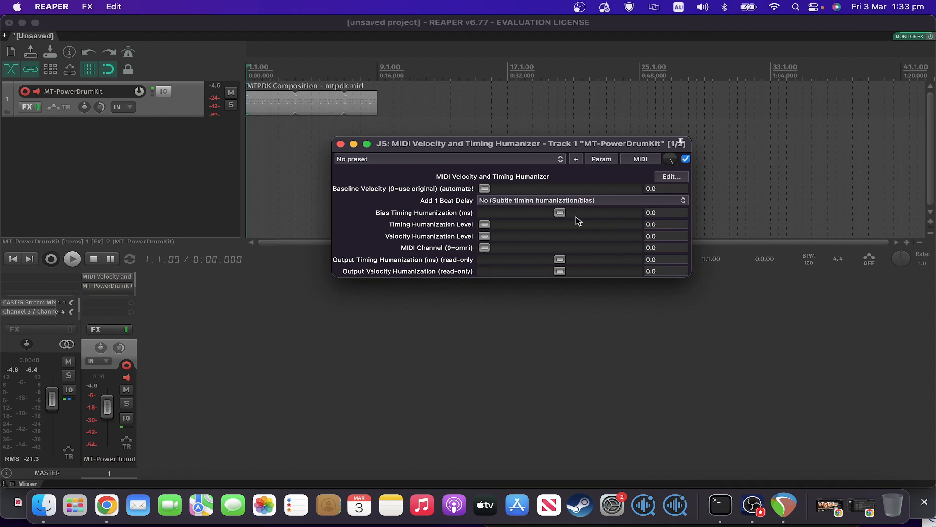
mouse_move(493, 232)
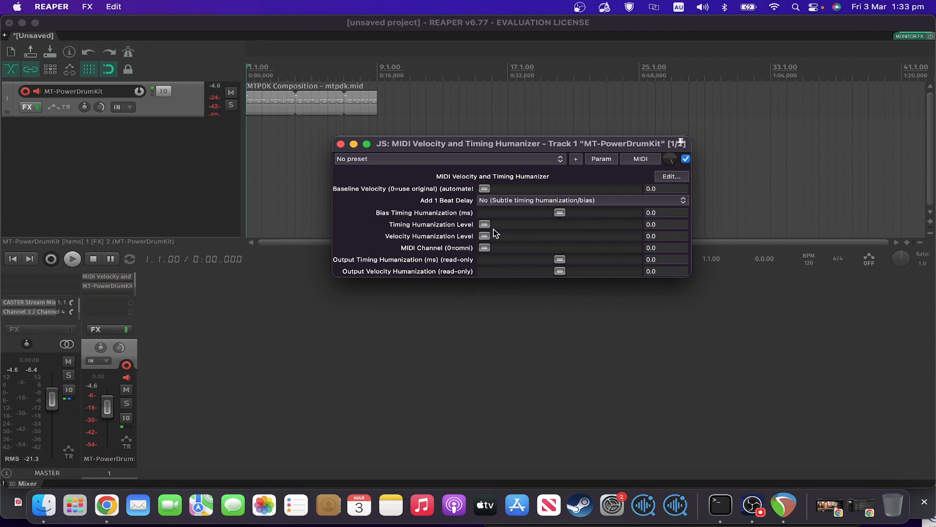
mouse_move(486, 231)
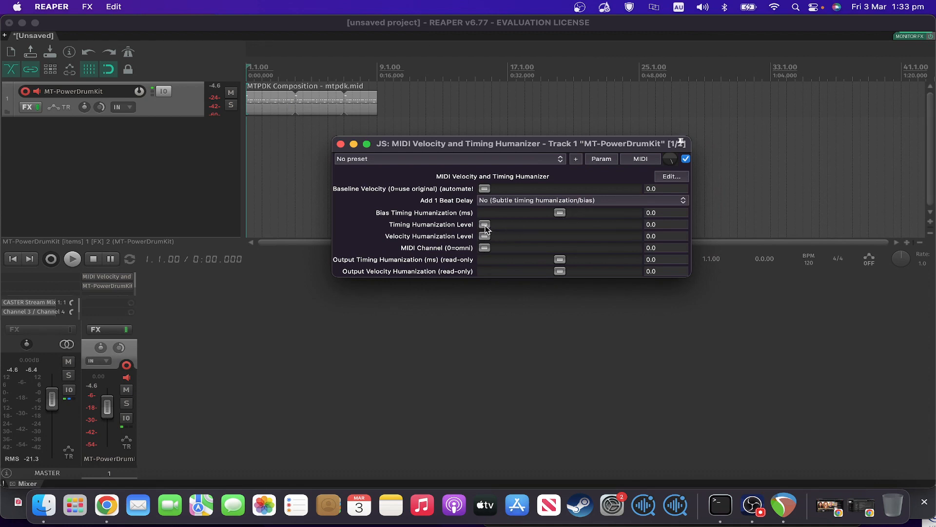
mouse_move(489, 239)
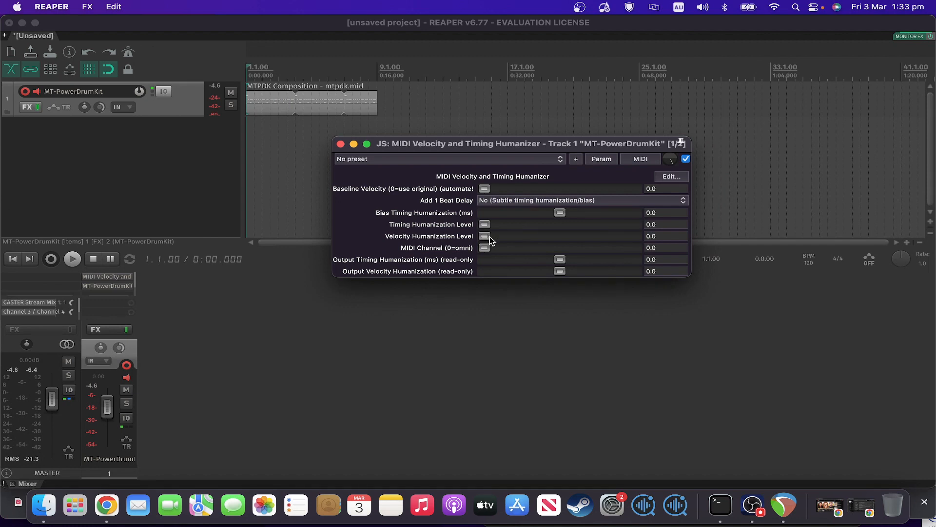
mouse_move(519, 231)
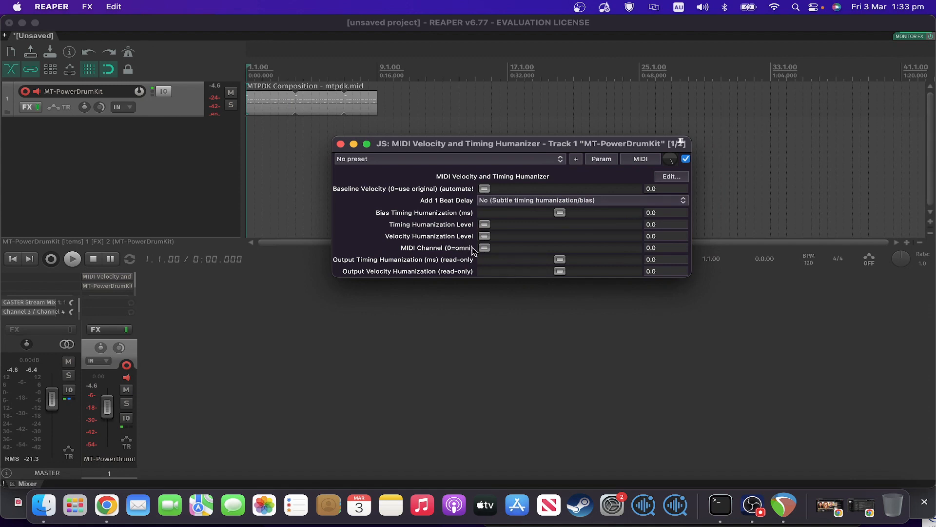
mouse_move(481, 251)
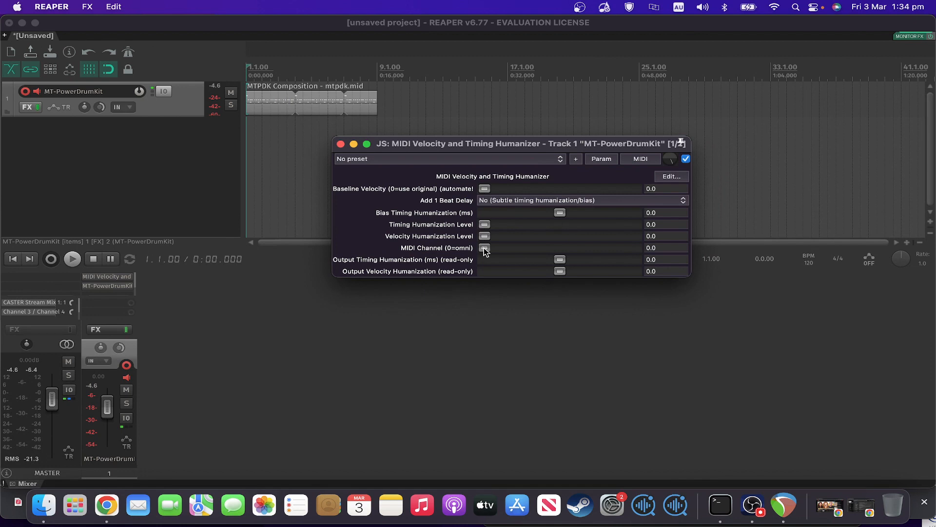
mouse_move(536, 248)
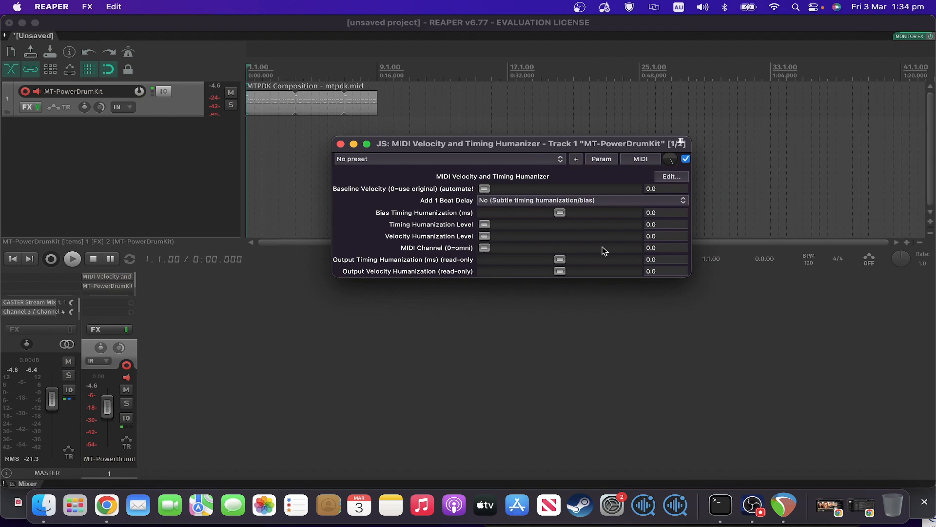
Set baseline velocity 99, beat delay No, velocity humanization 5, and start playback.
click(71, 258)
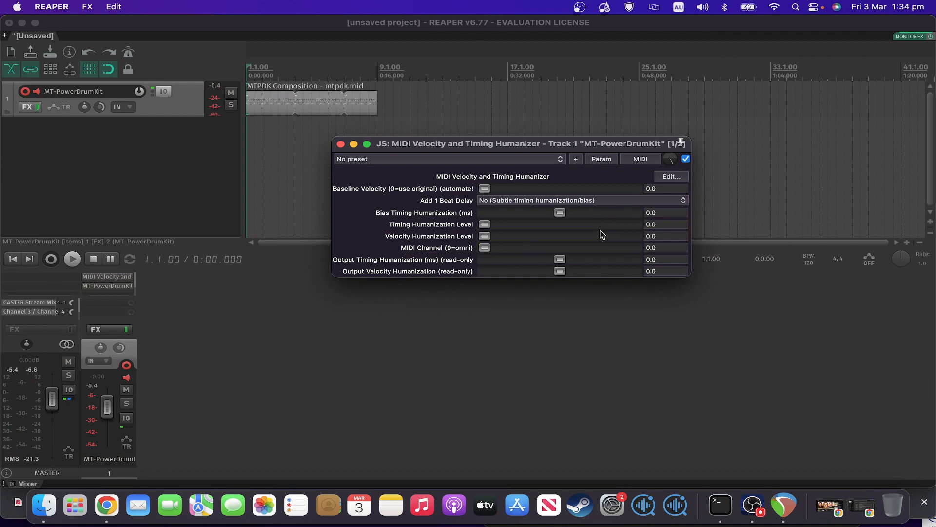
mouse_move(542, 246)
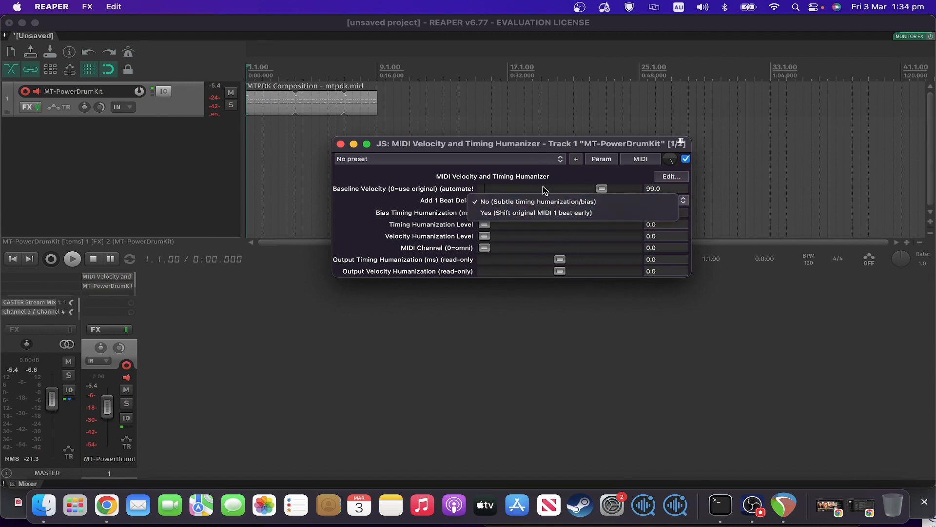
click(535, 201)
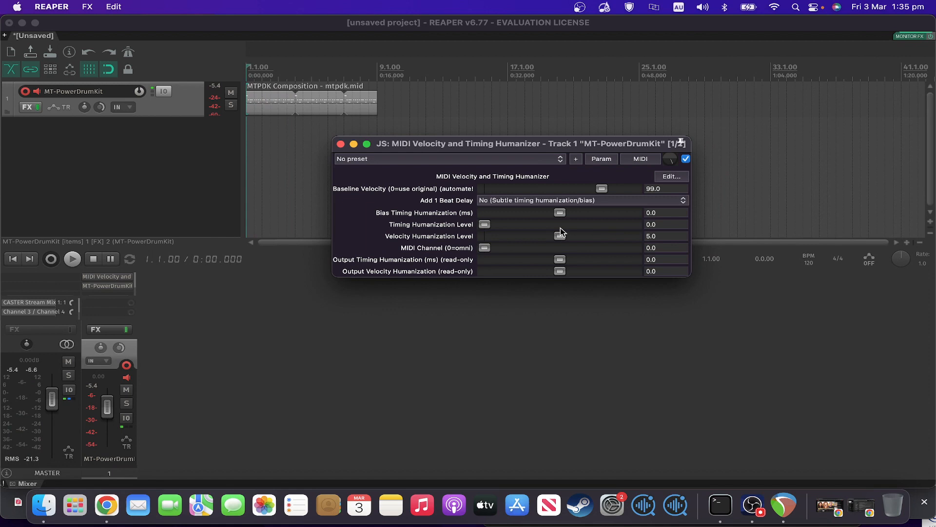
click(71, 258)
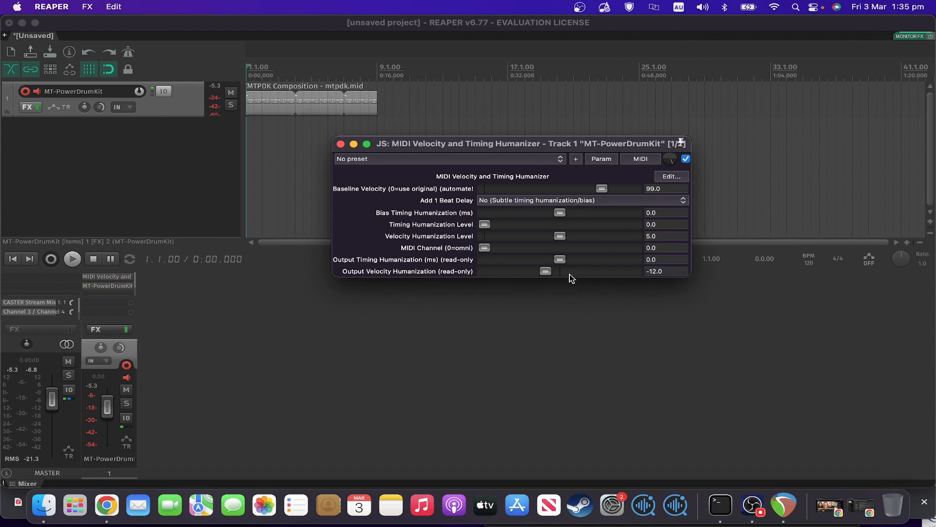
click(72, 259)
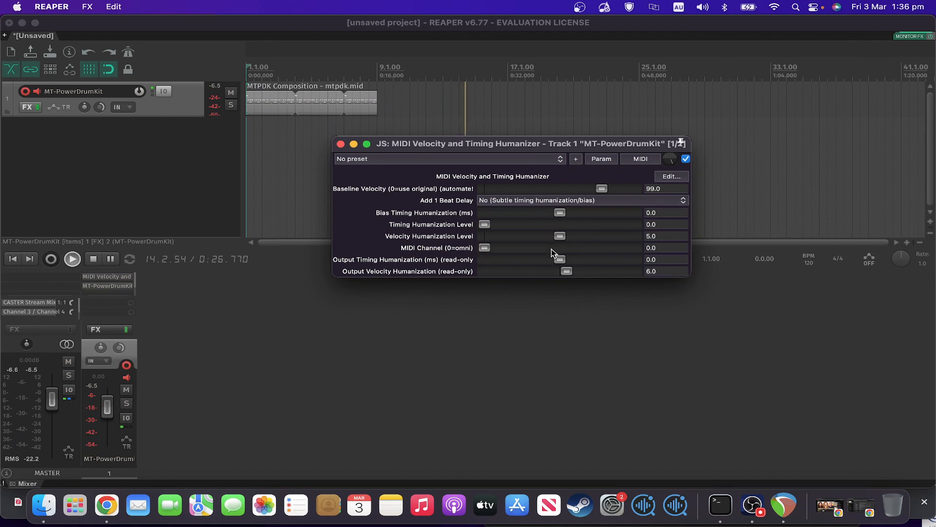
mouse_move(591, 233)
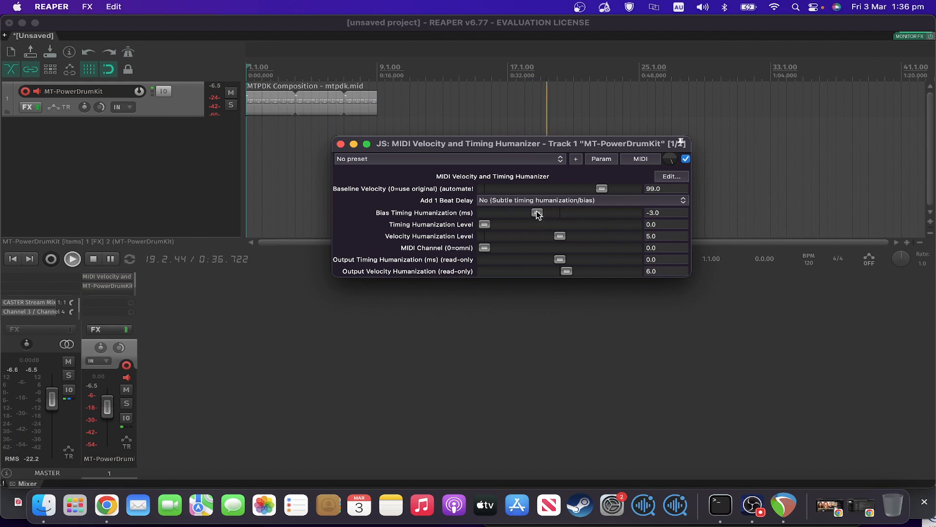
Move the Bias Timing Humanization slider to about -2.9 ms during playback.
click(537, 213)
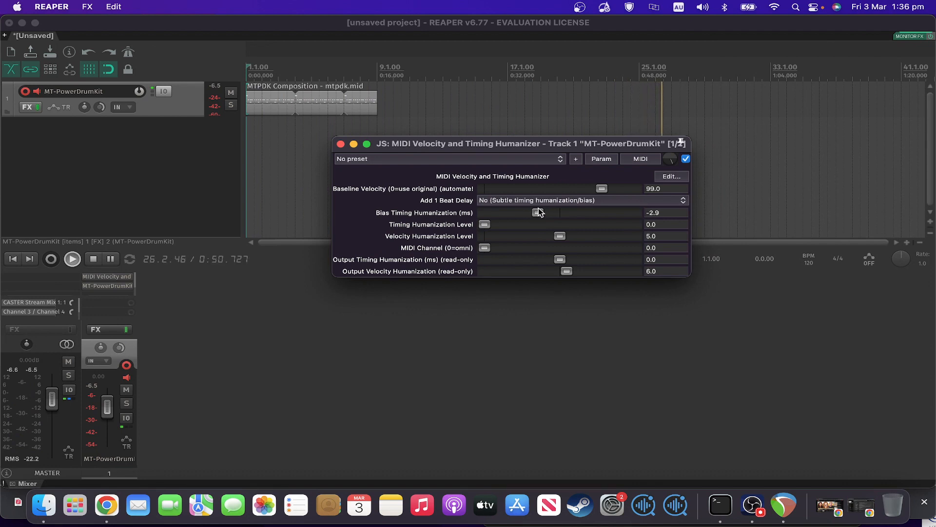
mouse_move(521, 251)
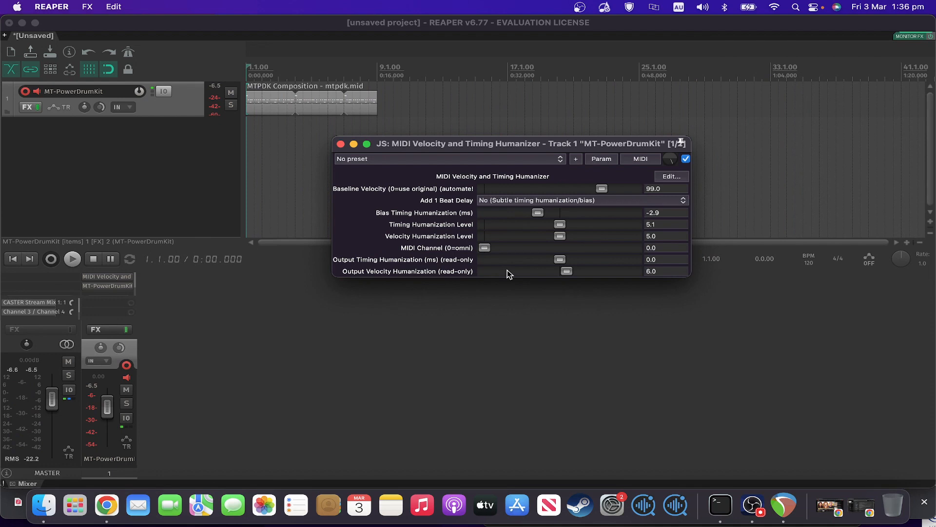
mouse_move(560, 243)
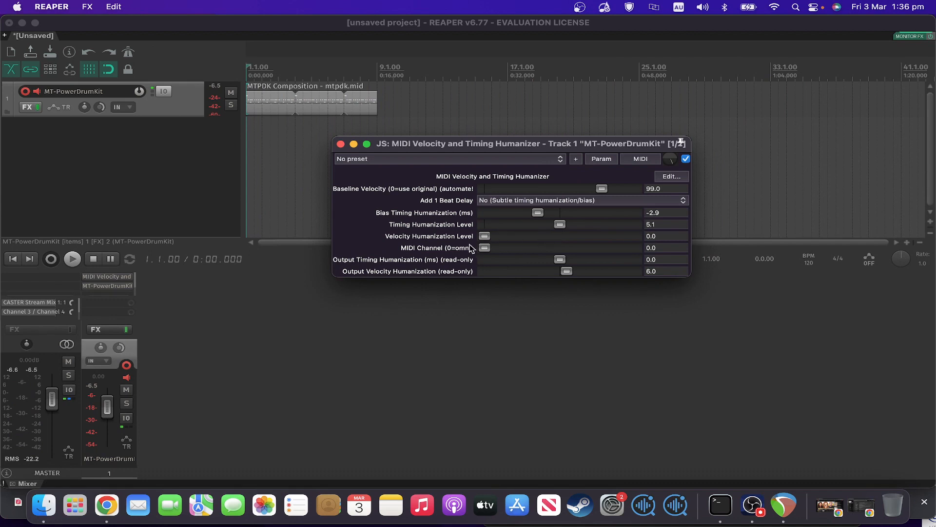
mouse_move(394, 261)
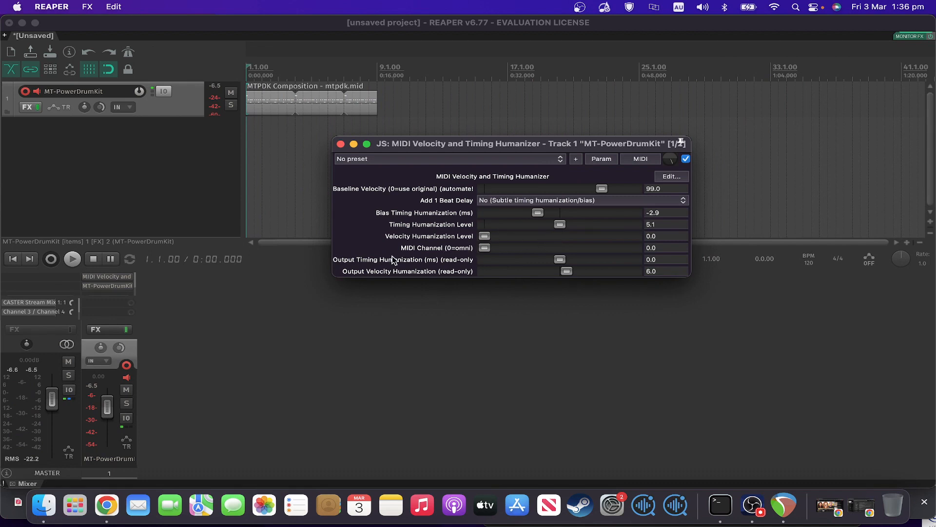
click(71, 258)
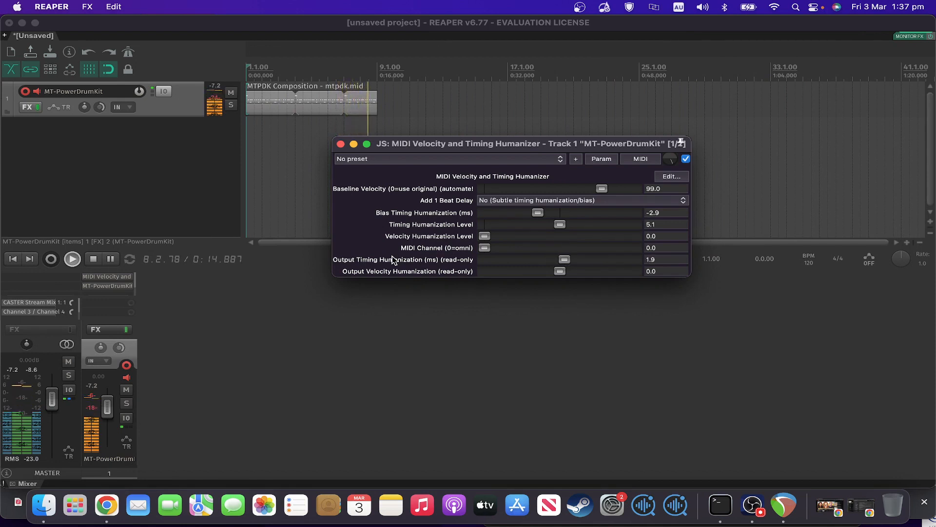
click(71, 259)
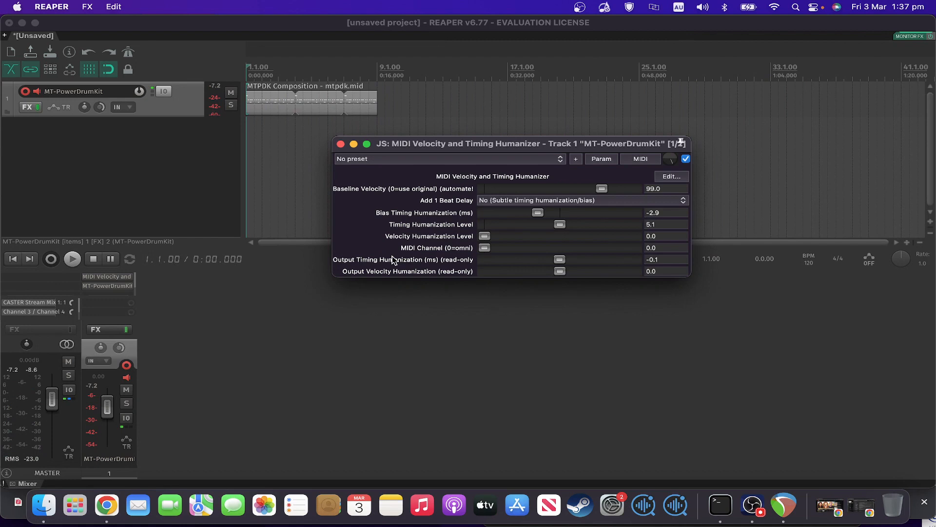
mouse_move(484, 239)
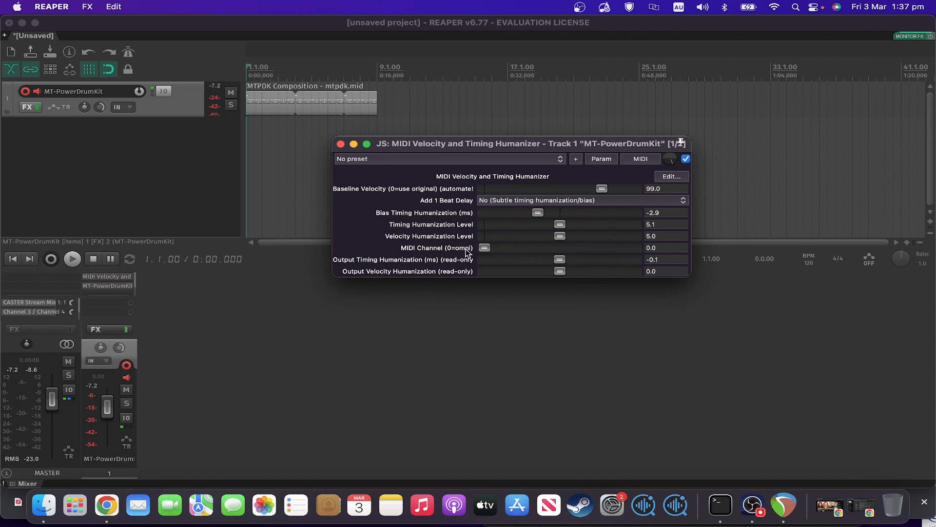
click(71, 258)
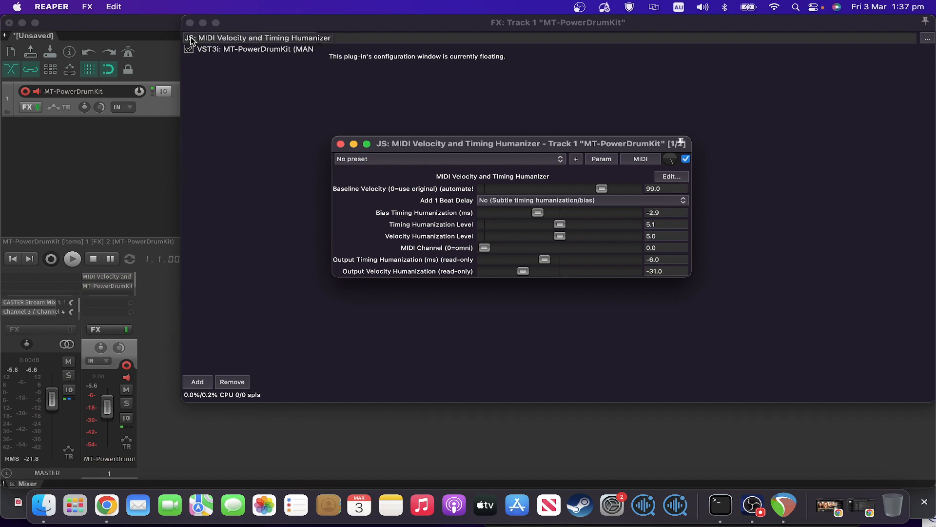
Bypass the JS humanizer to compare the drum sound, then re-enable it.
click(71, 258)
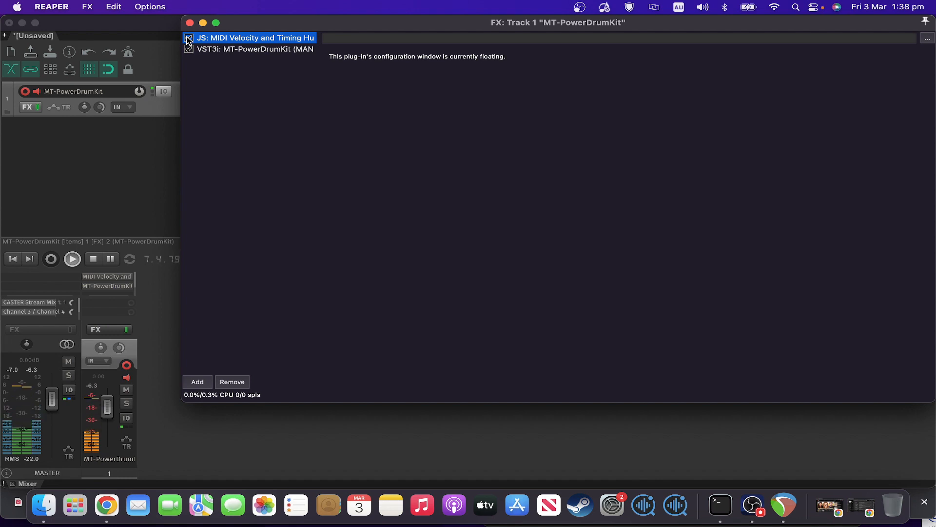
click(188, 38)
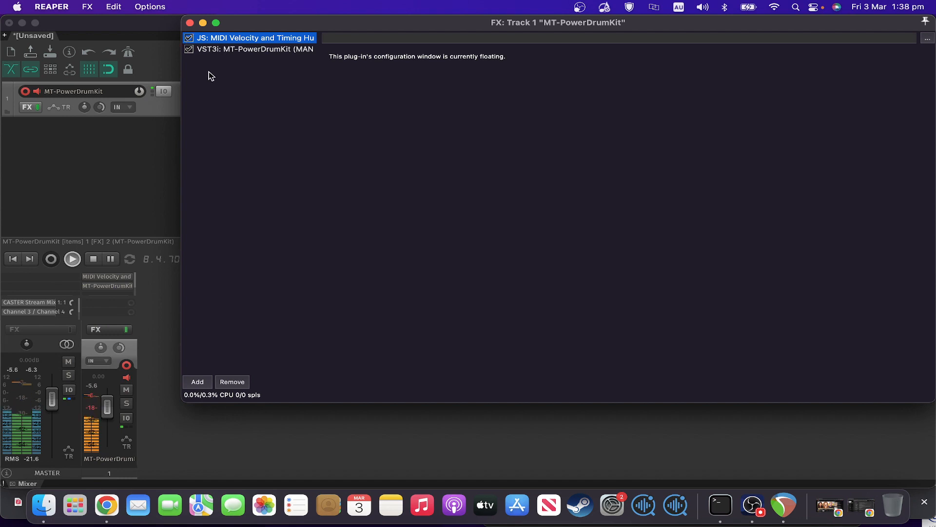